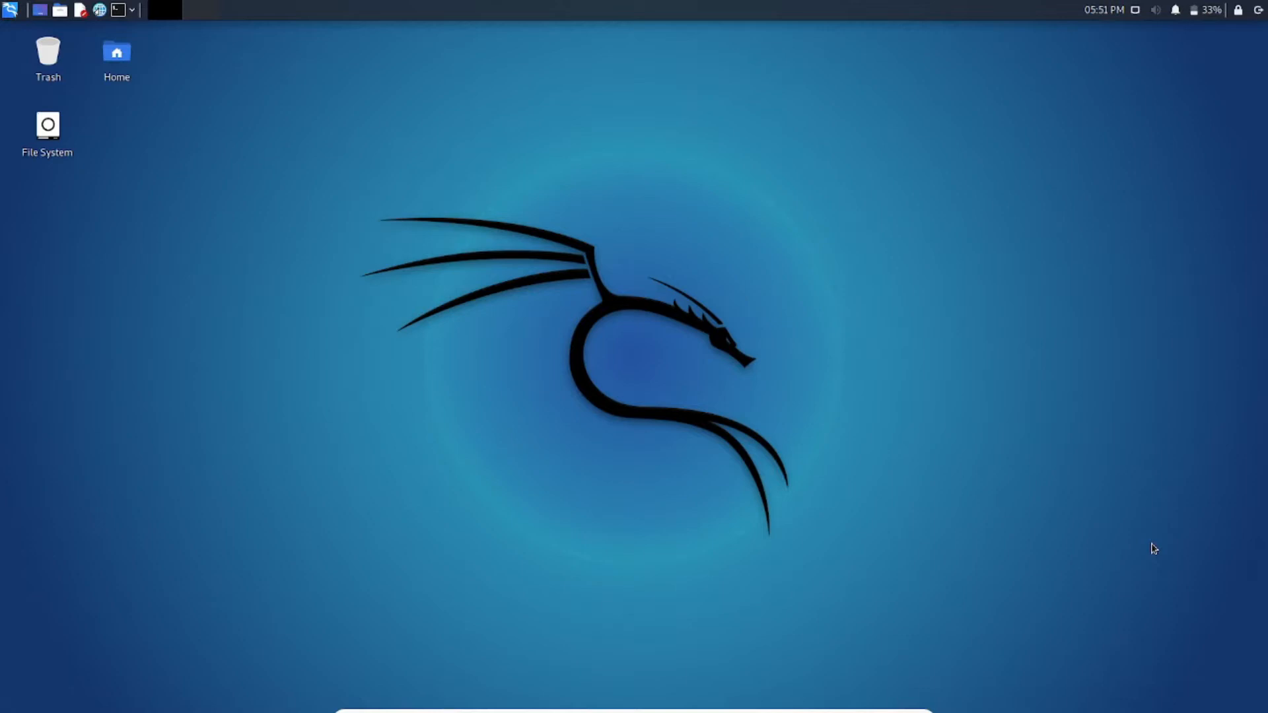
mouse_move(111, 23)
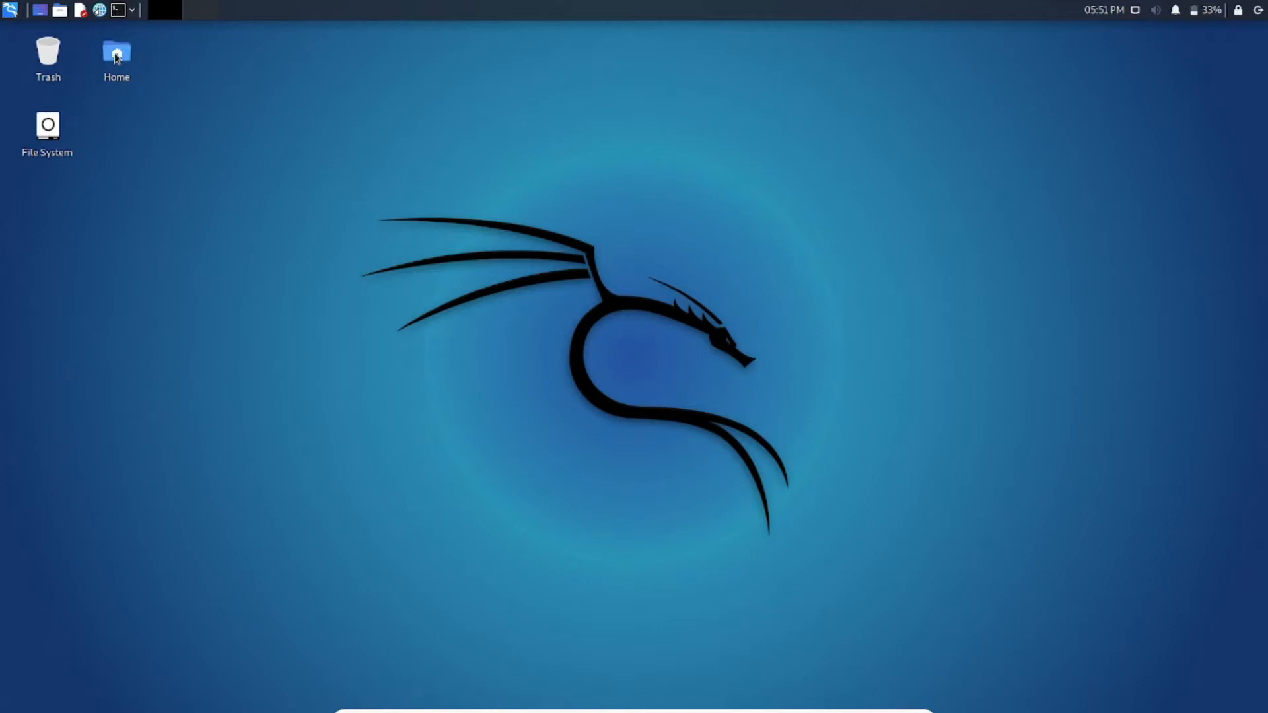
Open the kali home folder in Thunar from the desktop Home icon.
double_click(116, 50)
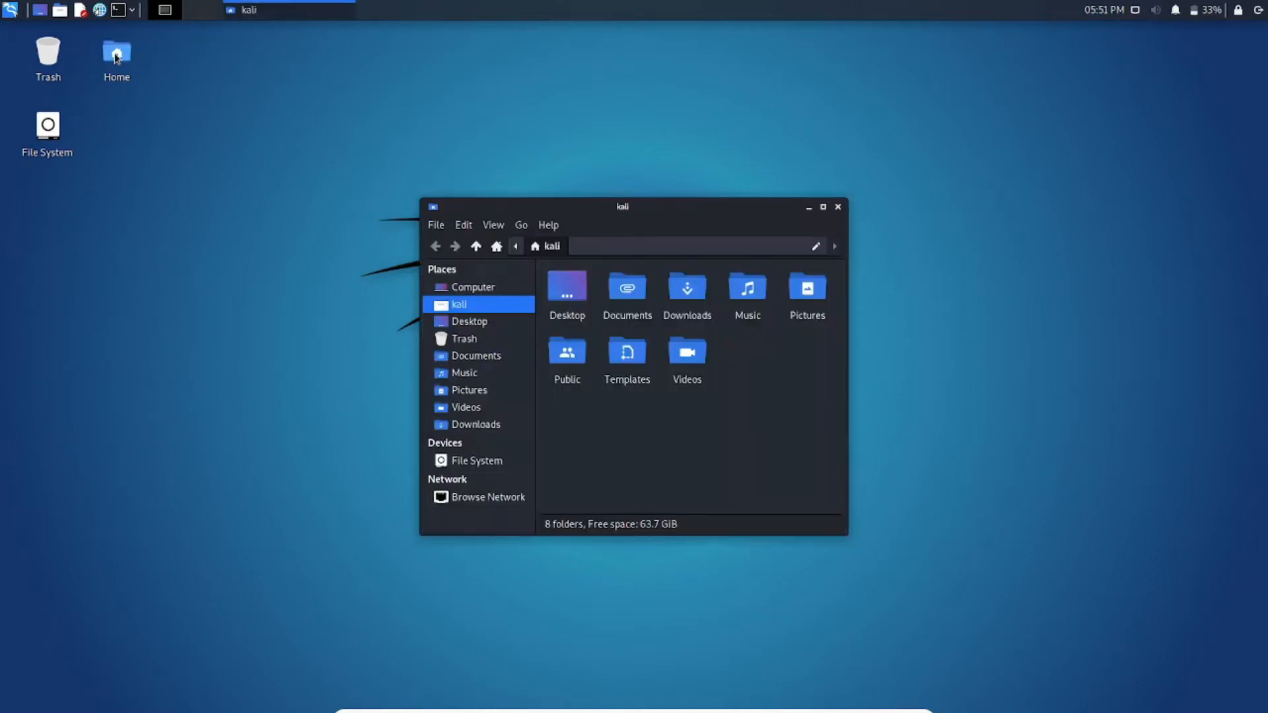
mouse_move(685, 212)
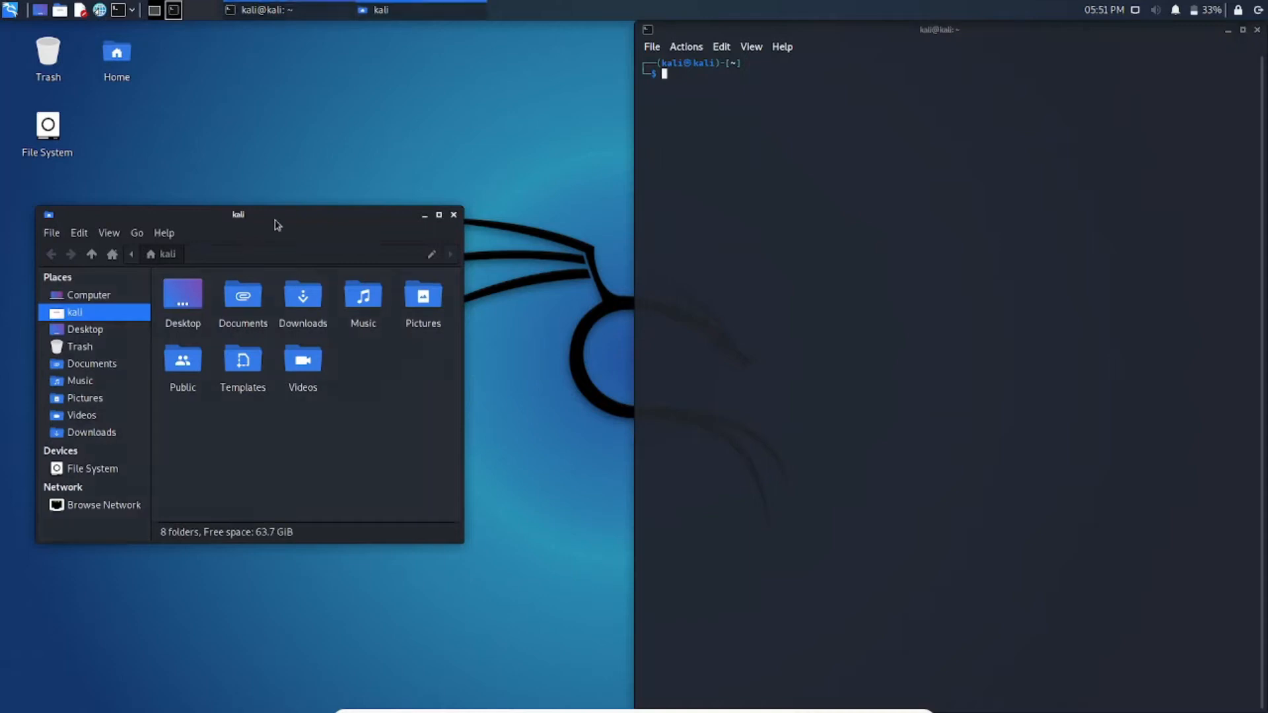
Create a folder named 'New' in the kali home folder.
left_click(437, 214)
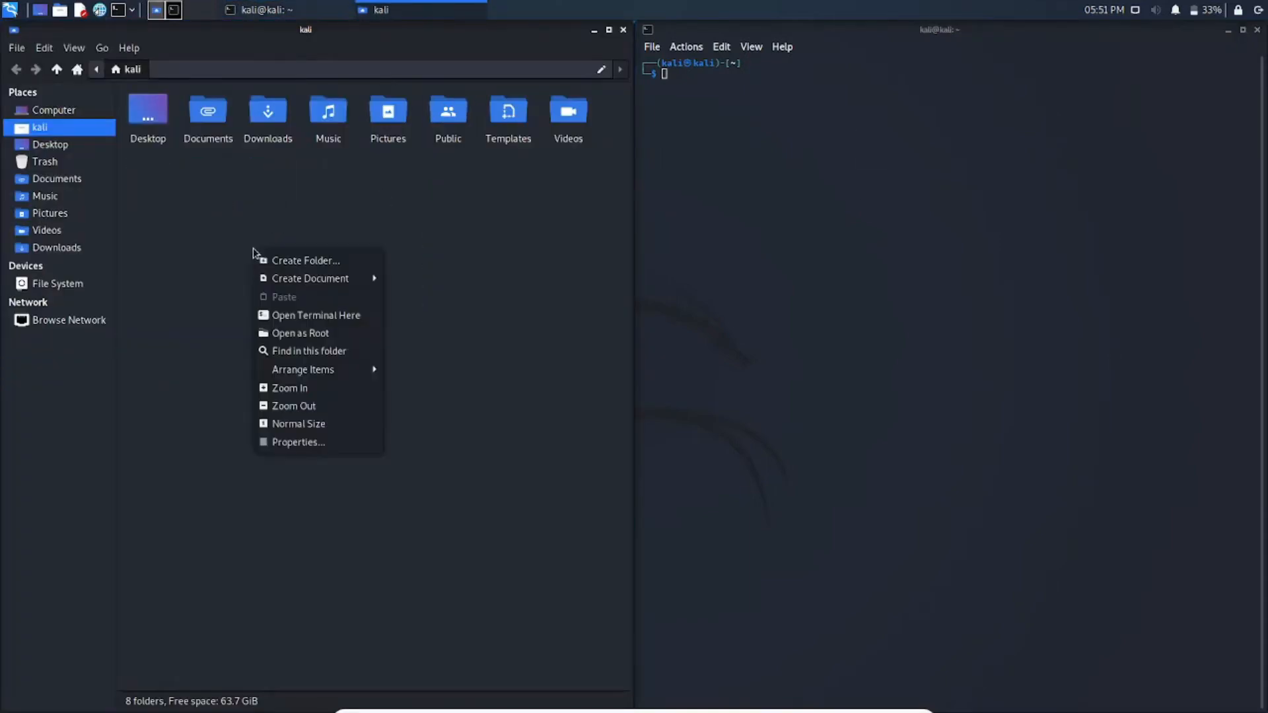
left_click(305, 259)
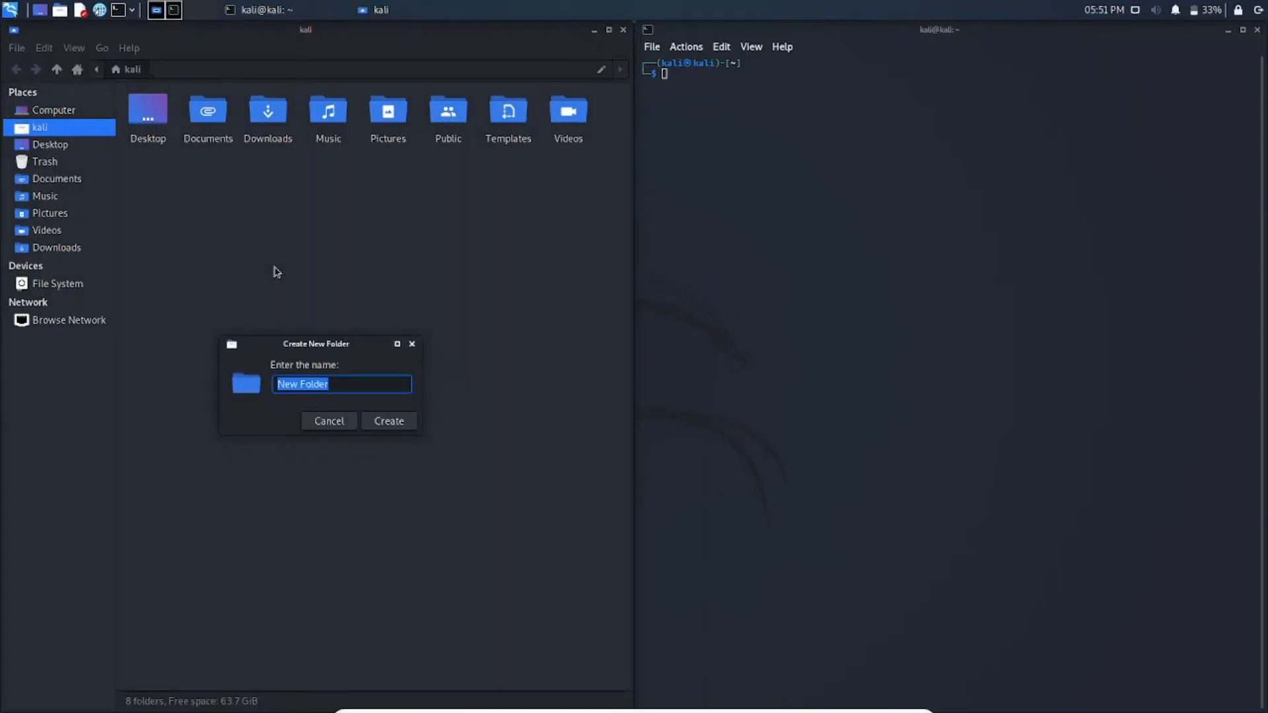
type("New")
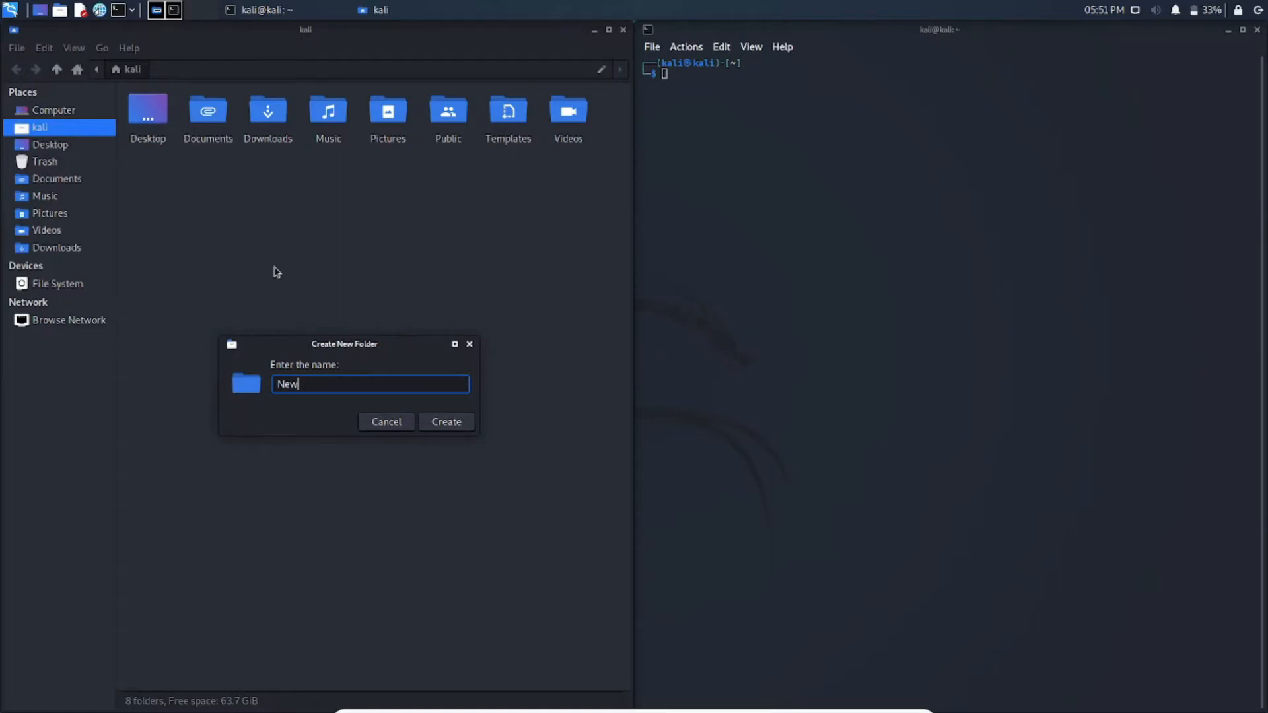
left_click(446, 421)
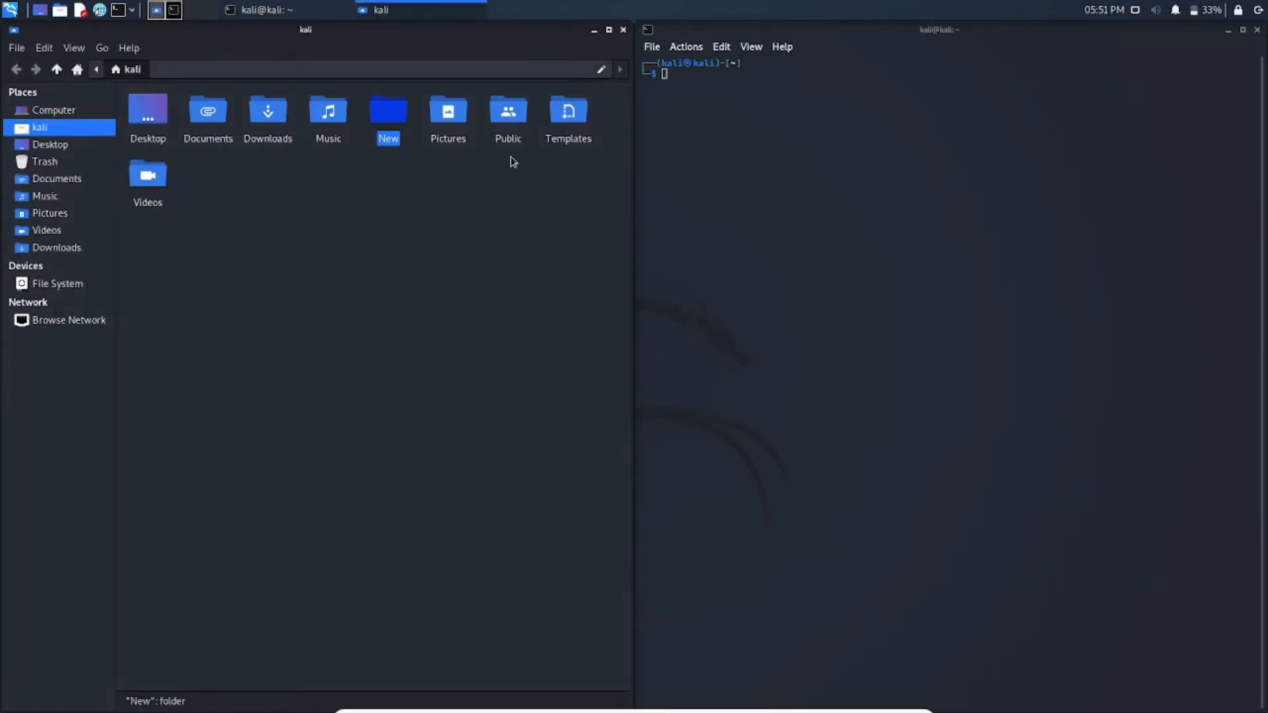
left_click(379, 173)
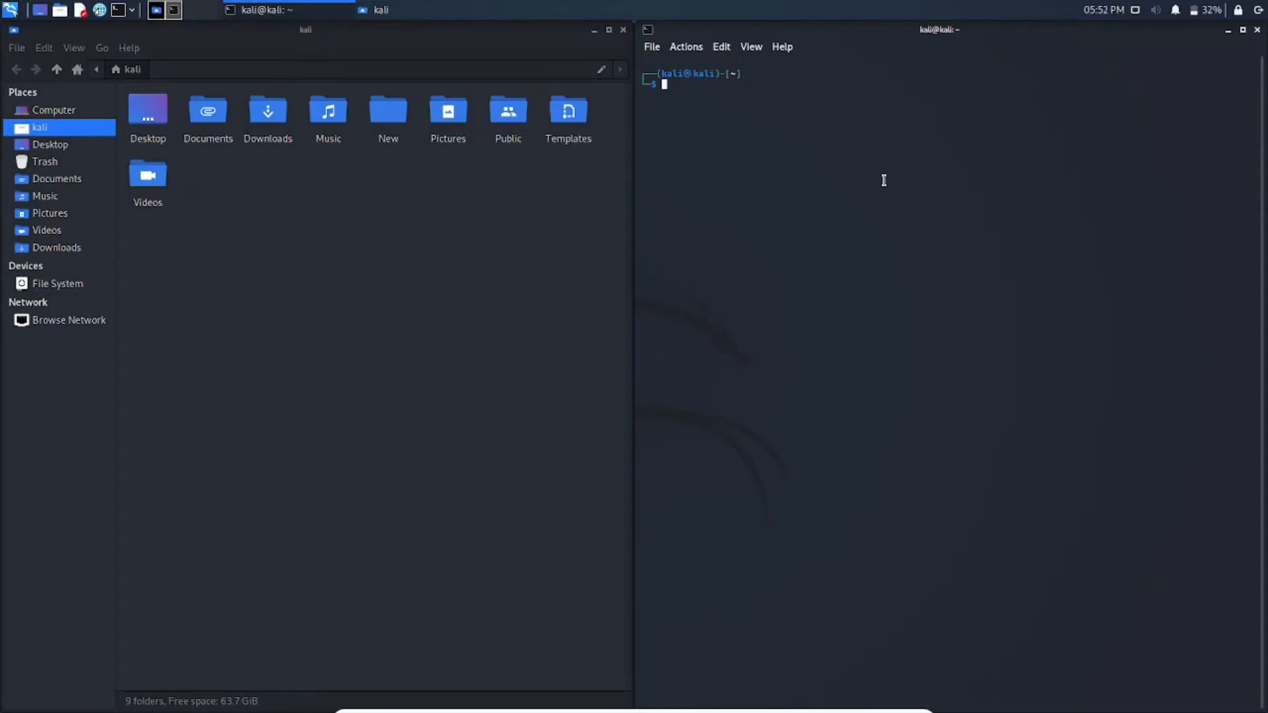
Type the forced-delete command 'rm -rf New/' at the terminal prompt.
type("rm rfcler")
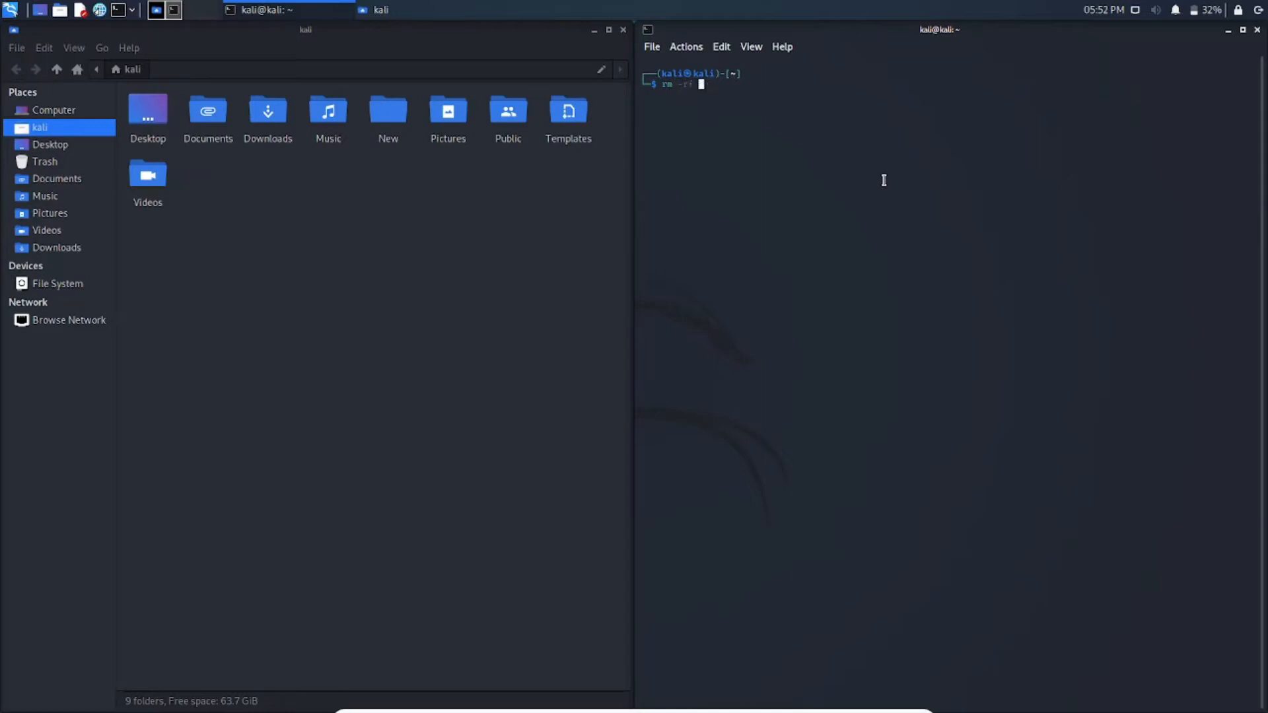
type("New/")
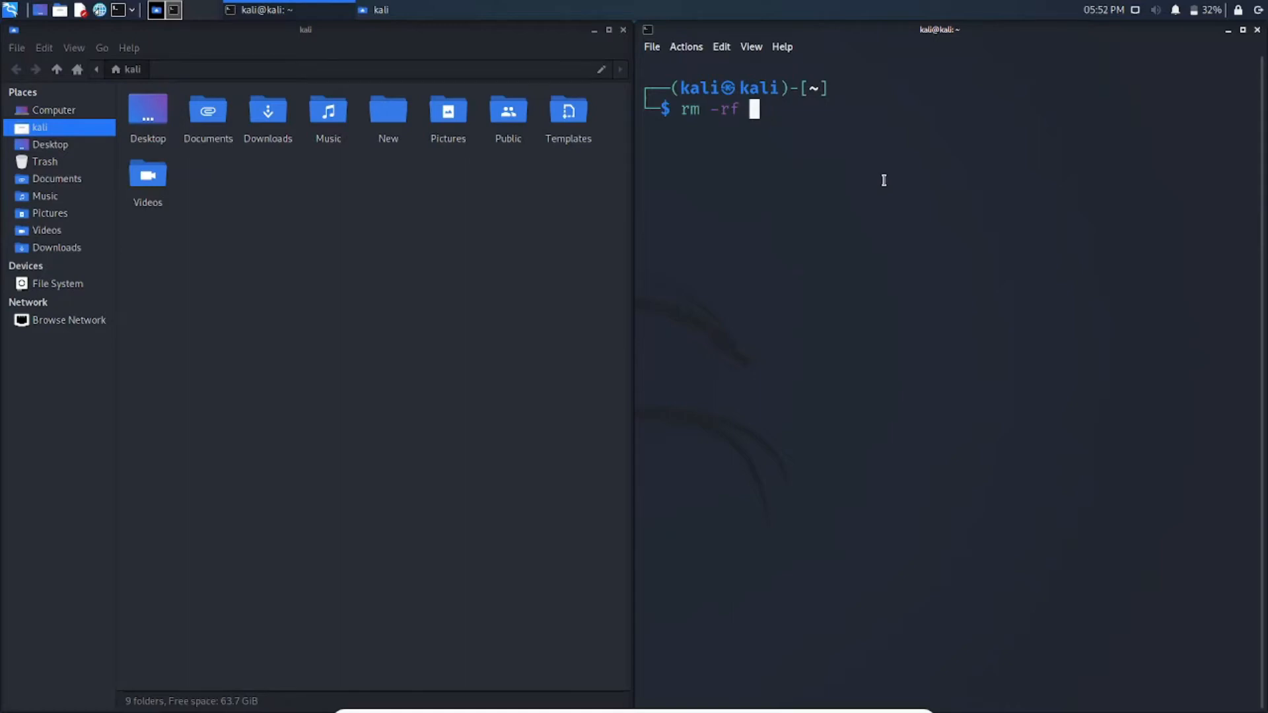
type("New/")
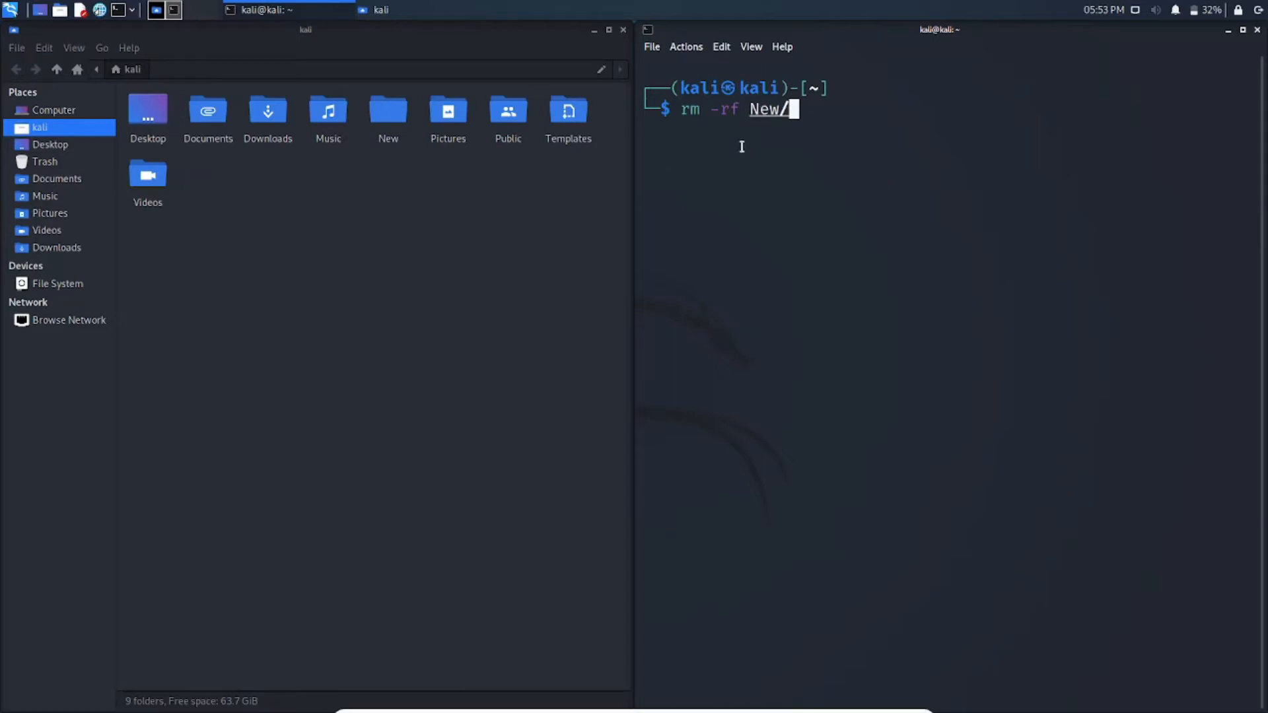
mouse_move(760, 163)
type("sudo ")
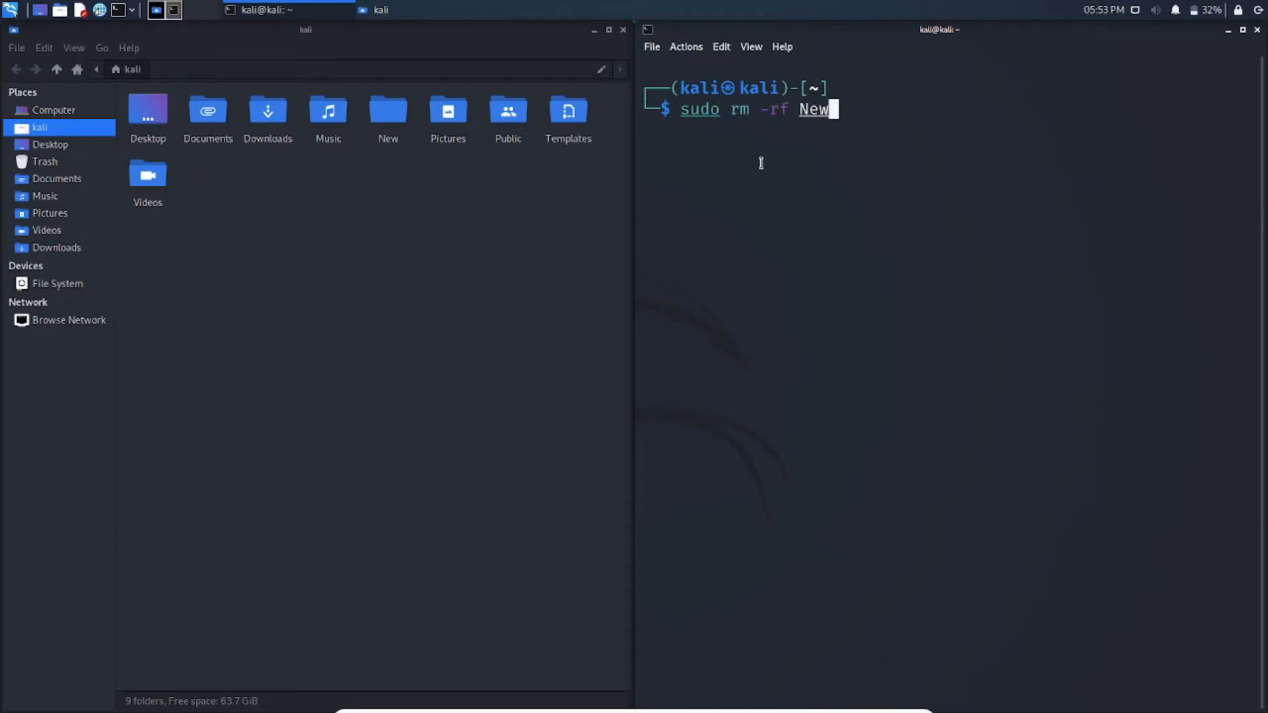
Run 'sudo rm -rf New' and enter the administrator password.
key("Return")
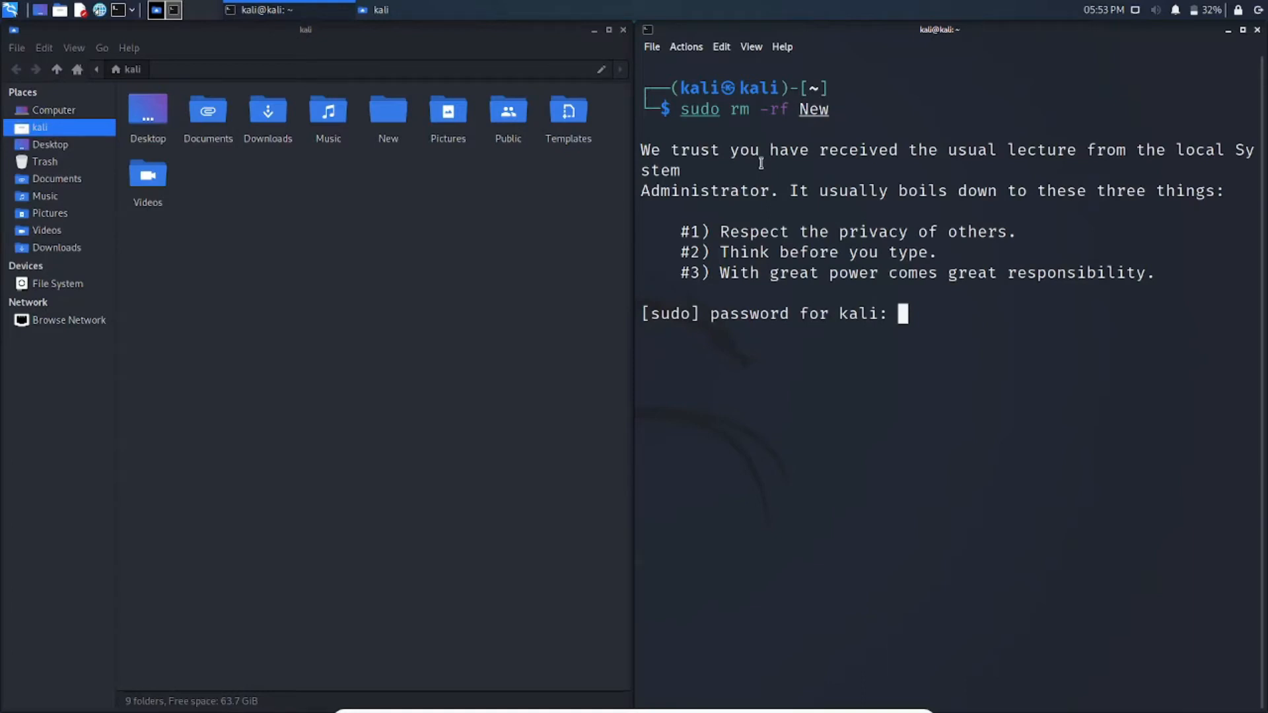
key("Return")
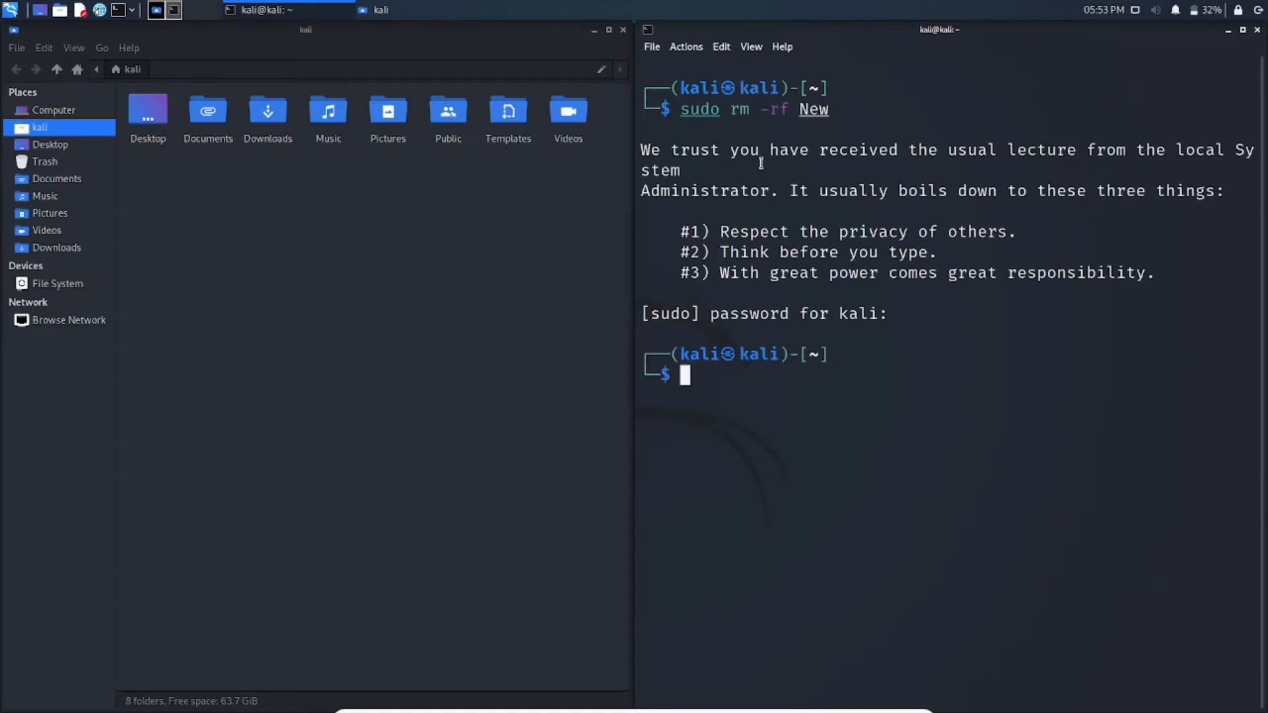
mouse_move(340, 77)
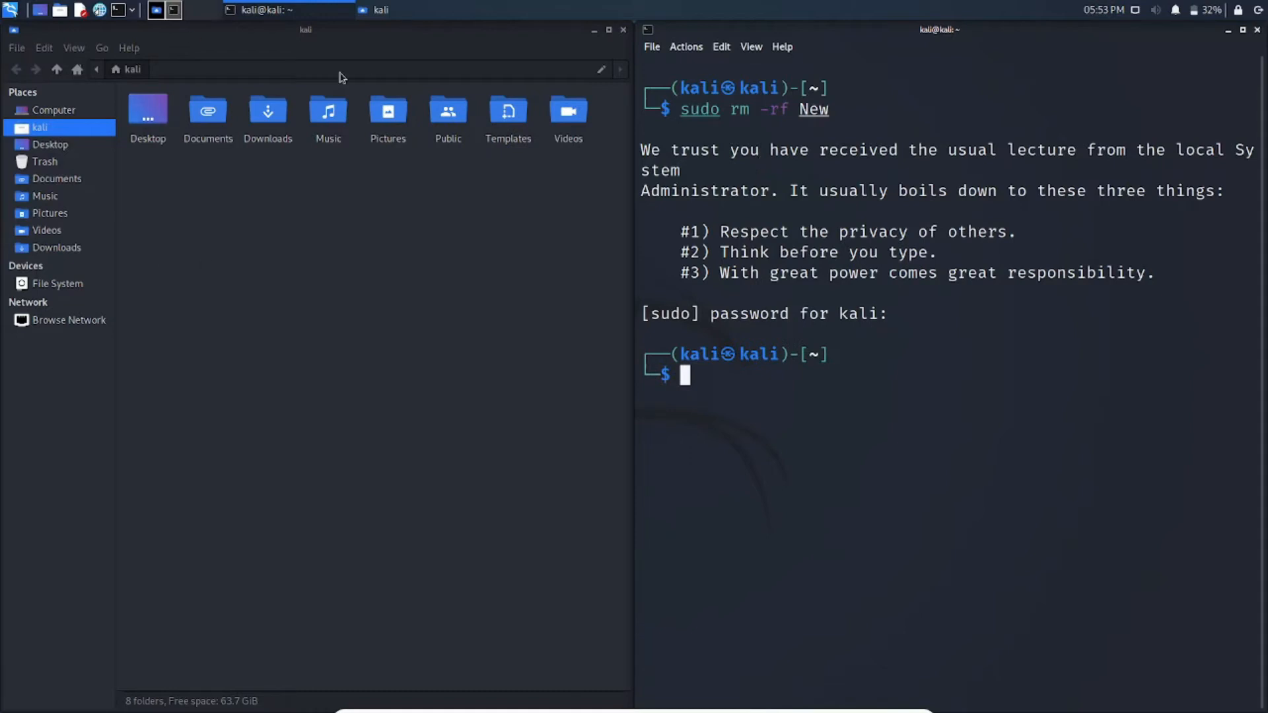
mouse_move(303, 206)
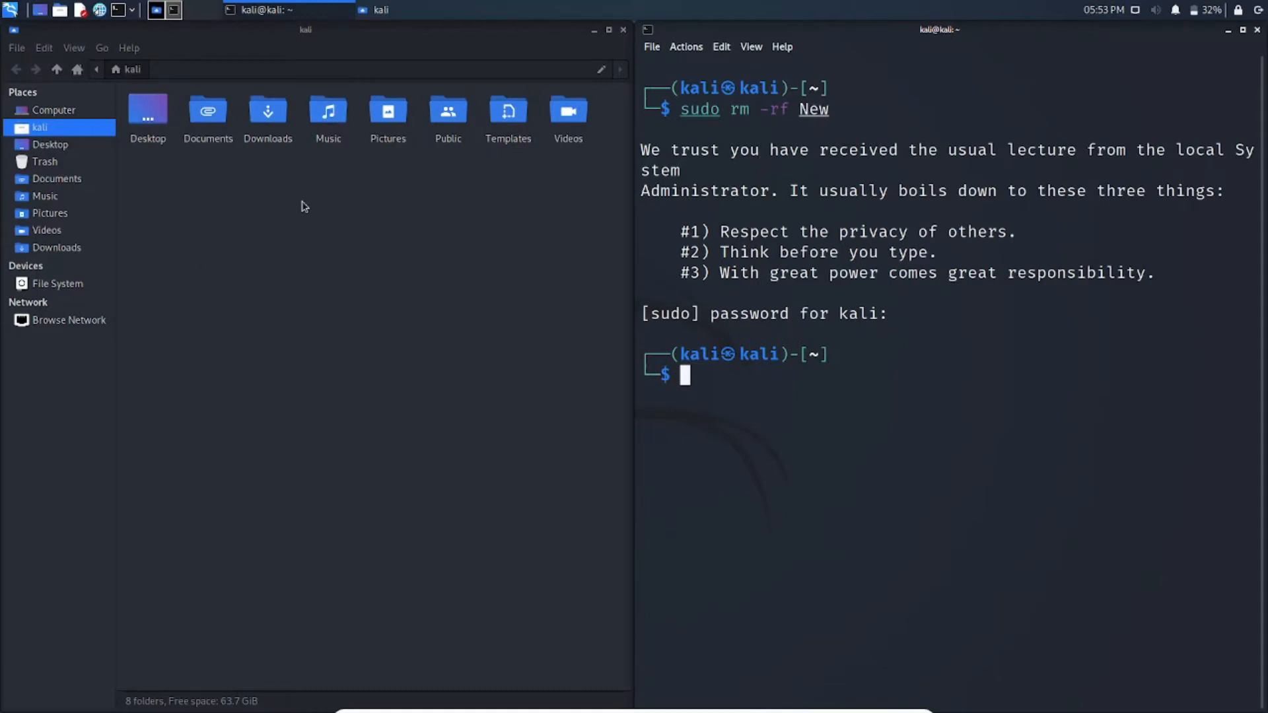
mouse_move(288, 203)
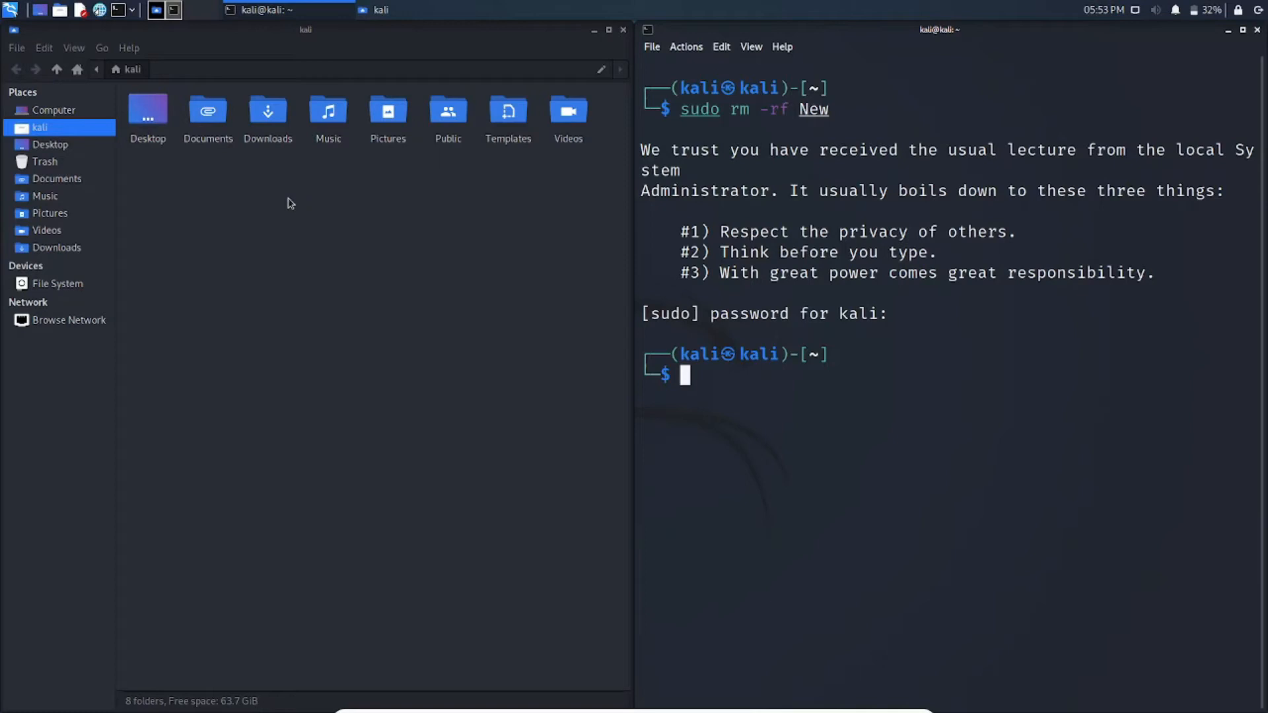
mouse_move(557, 310)
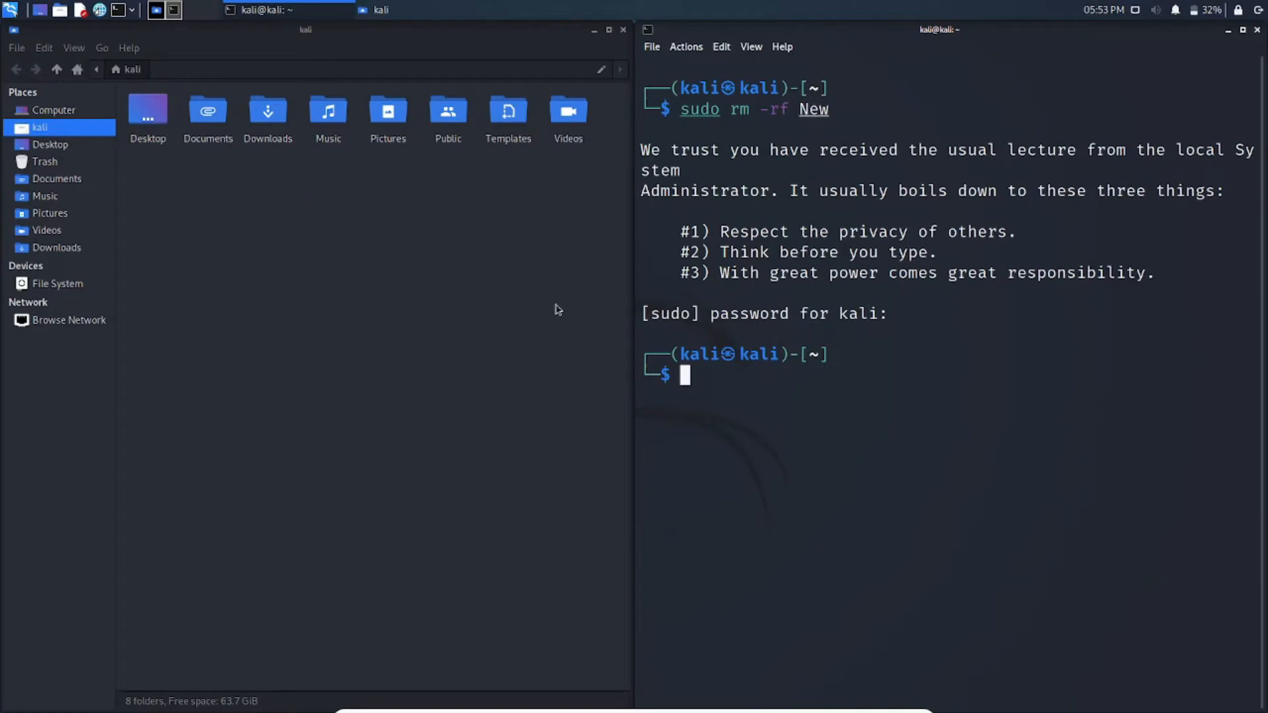
mouse_move(813, 386)
type("sudo rm -rf New")
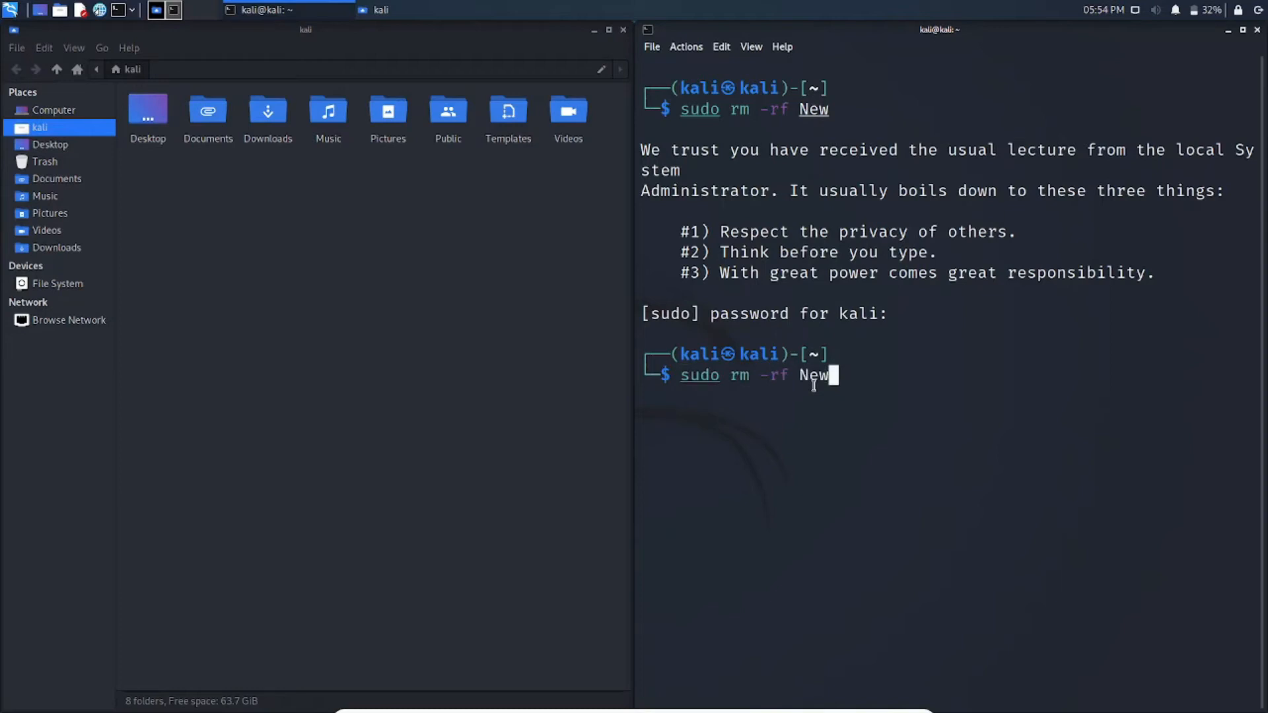
mouse_move(566, 390)
type("/")
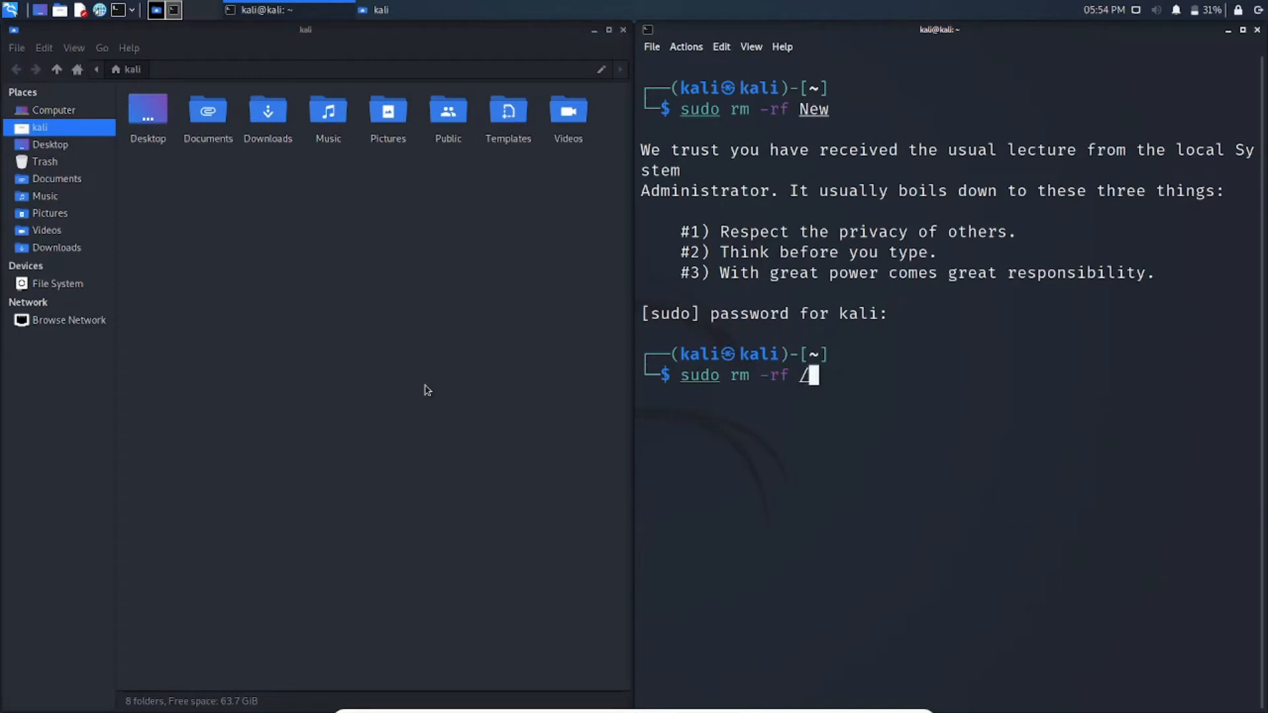
Change the recalled command's target from New to '/*' without running it.
type("*")
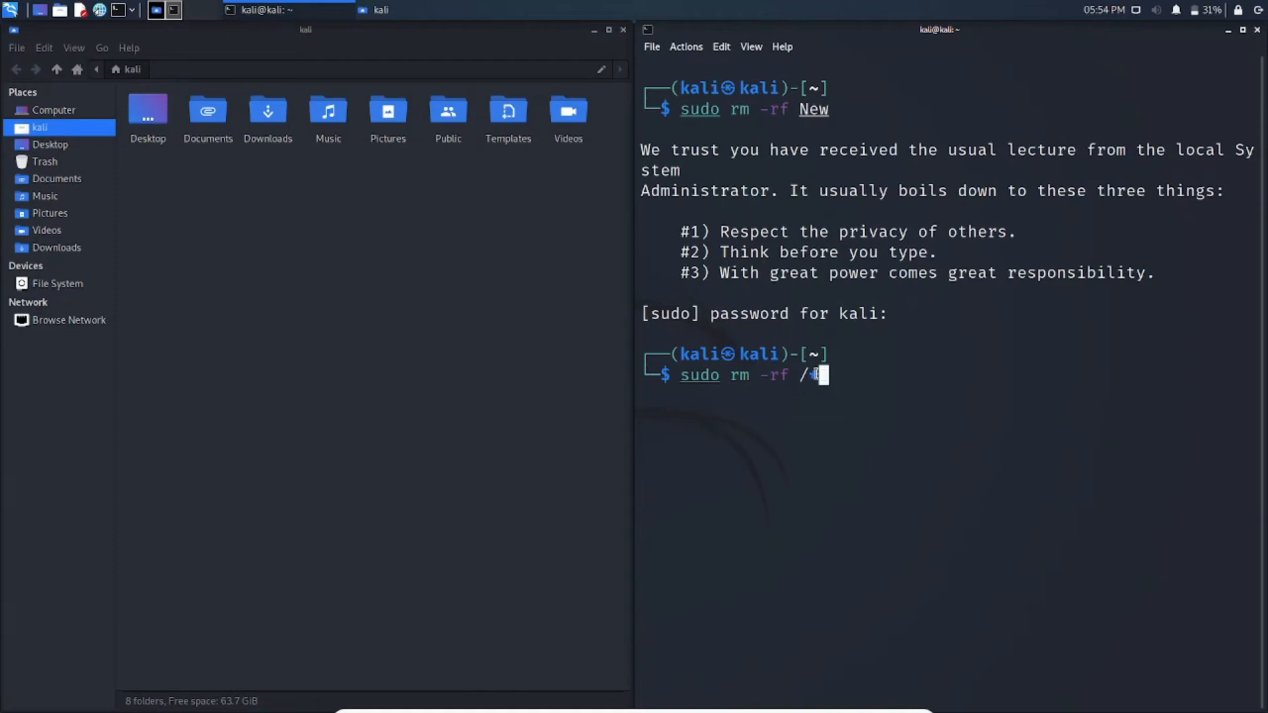
type("*")
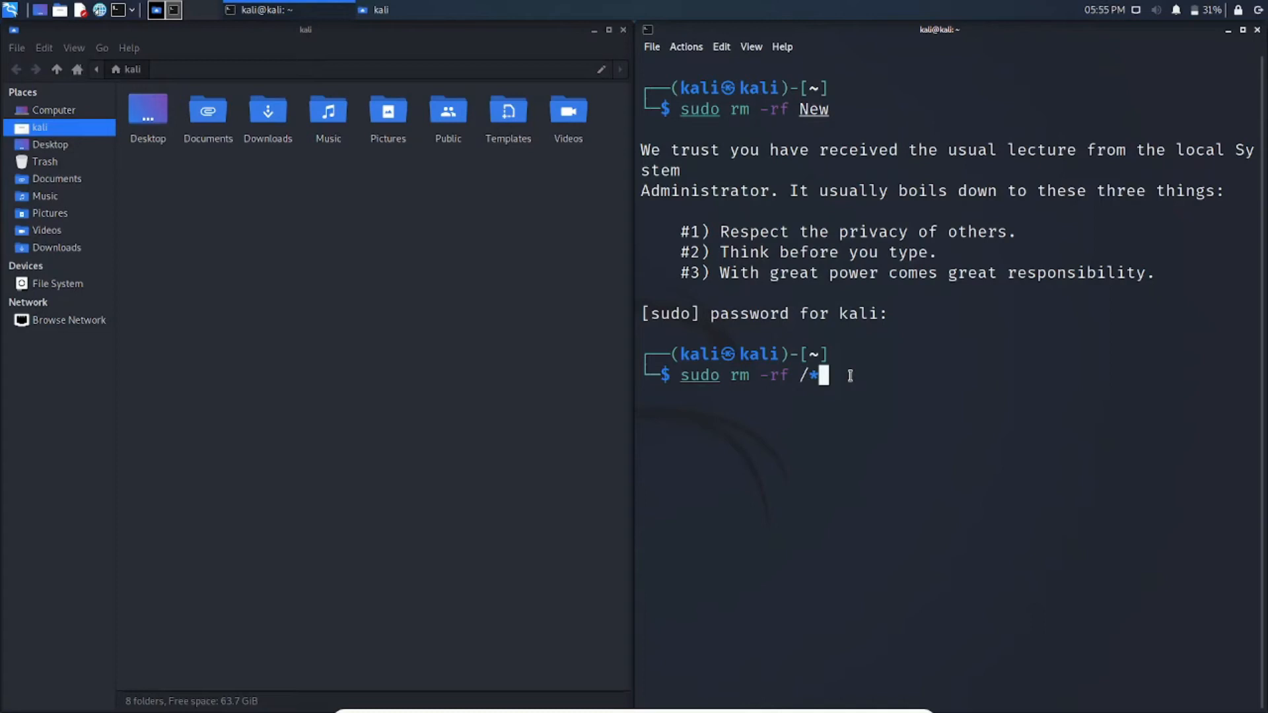
mouse_move(724, 376)
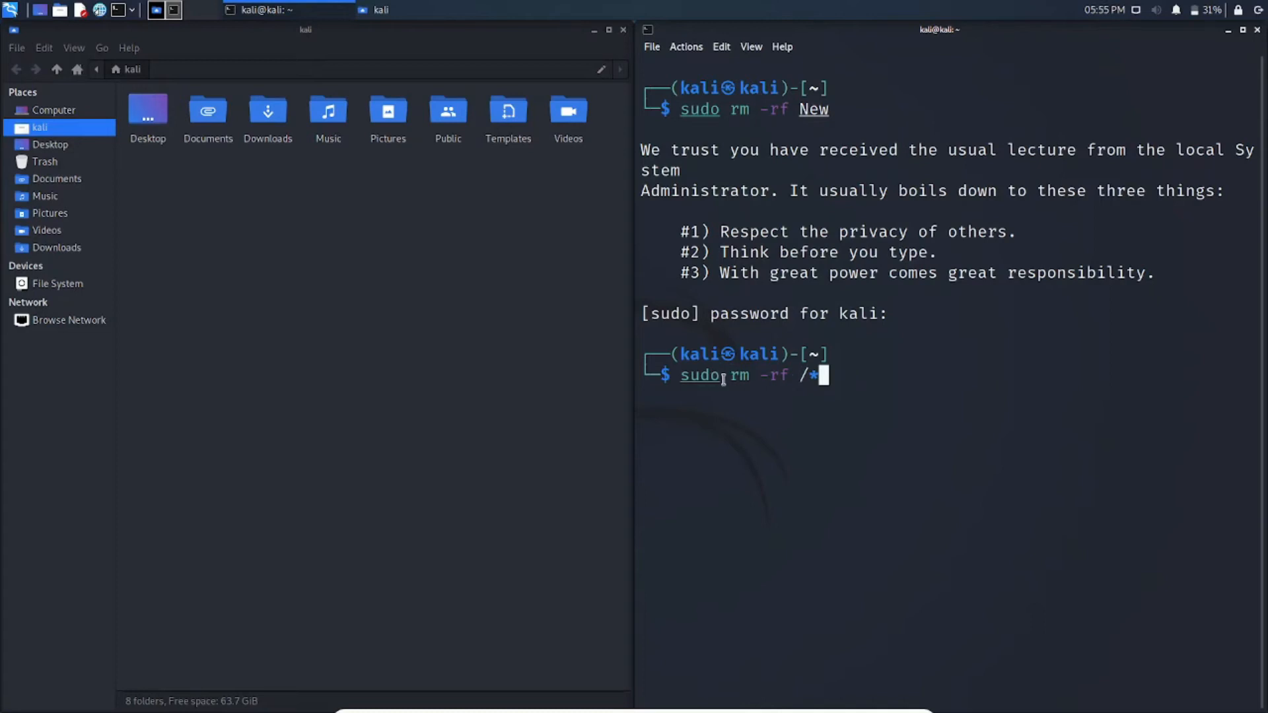
mouse_move(796, 398)
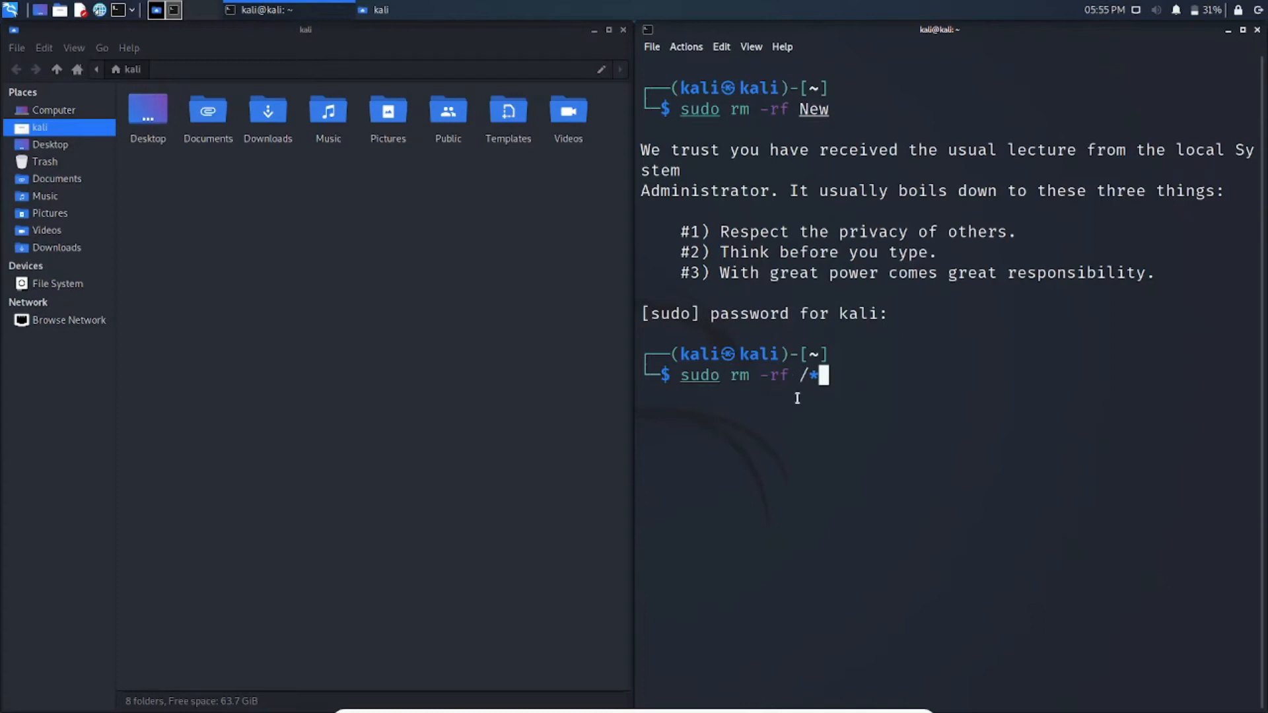
mouse_move(890, 389)
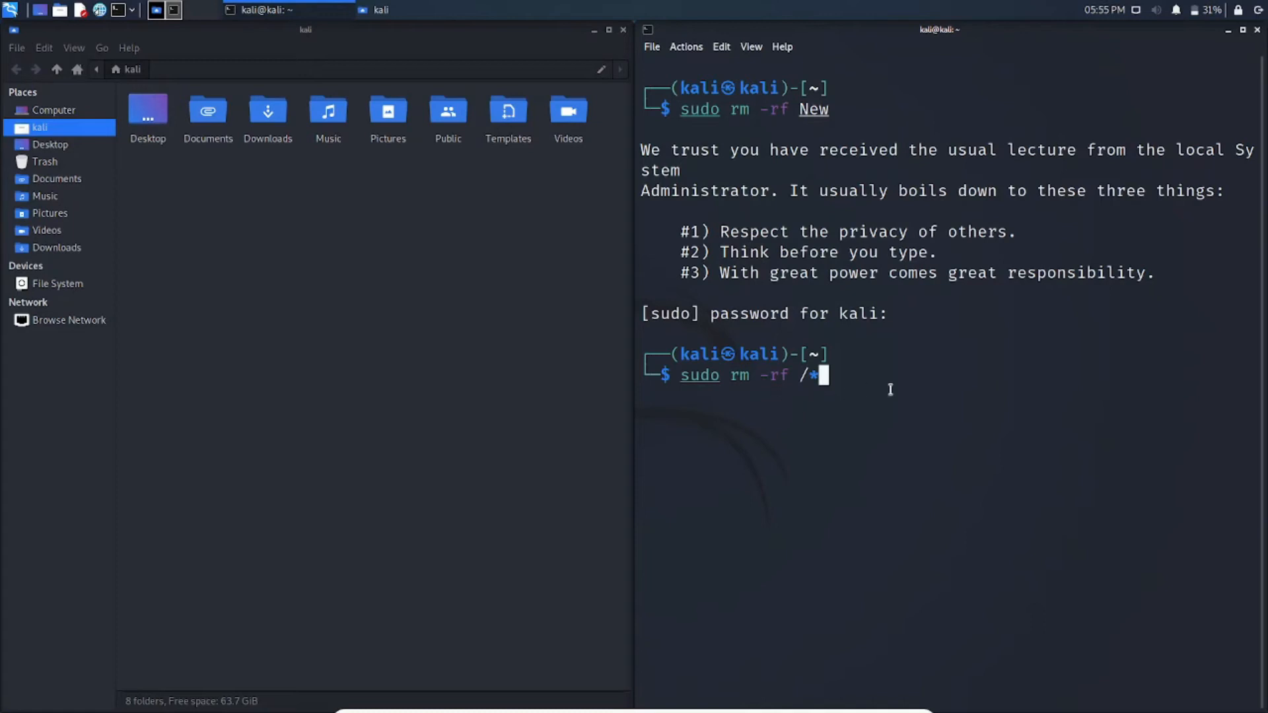
Run 'sudo rm -rf /*' and close the Desktop Folder Error dialog.
key("Return")
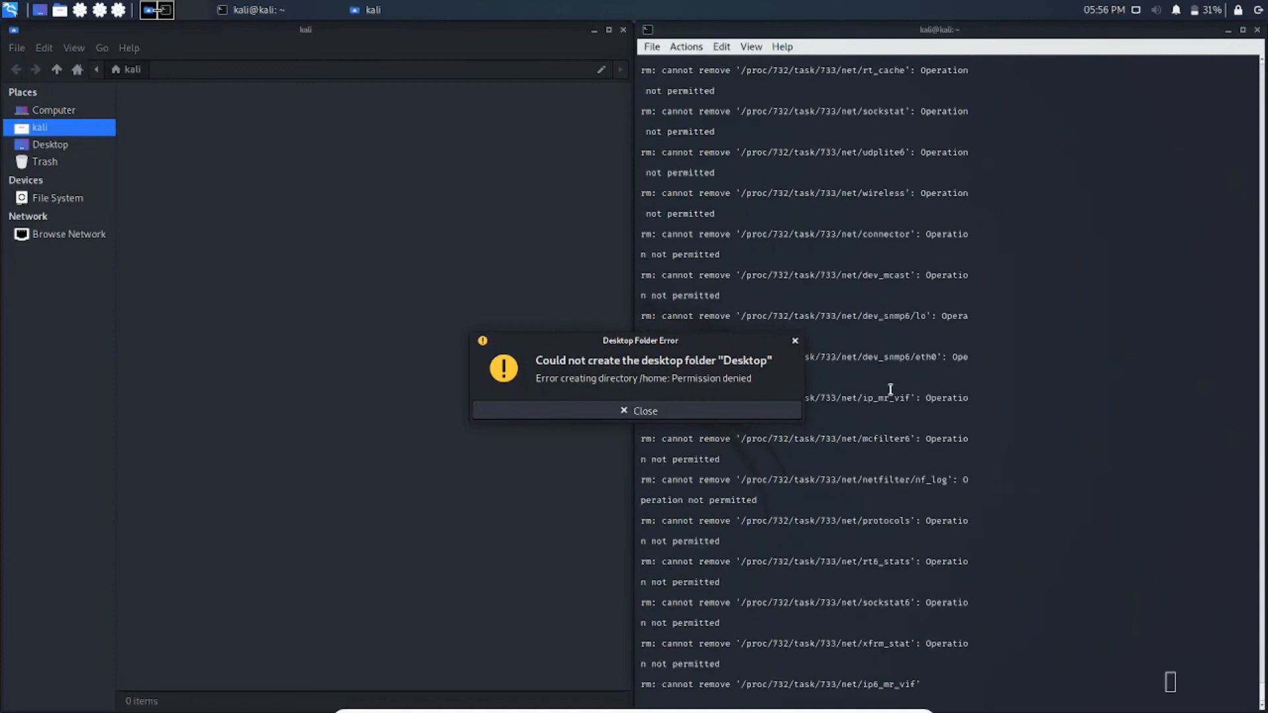
scroll("down", 3)
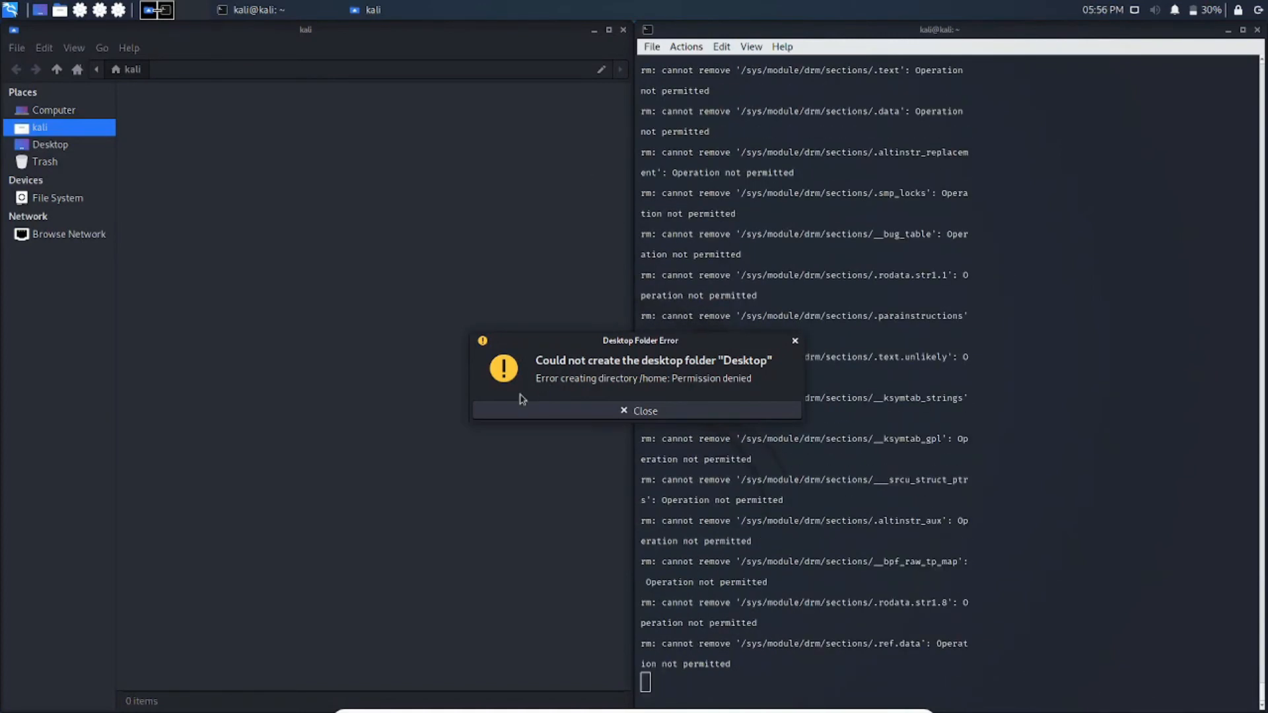
mouse_move(581, 352)
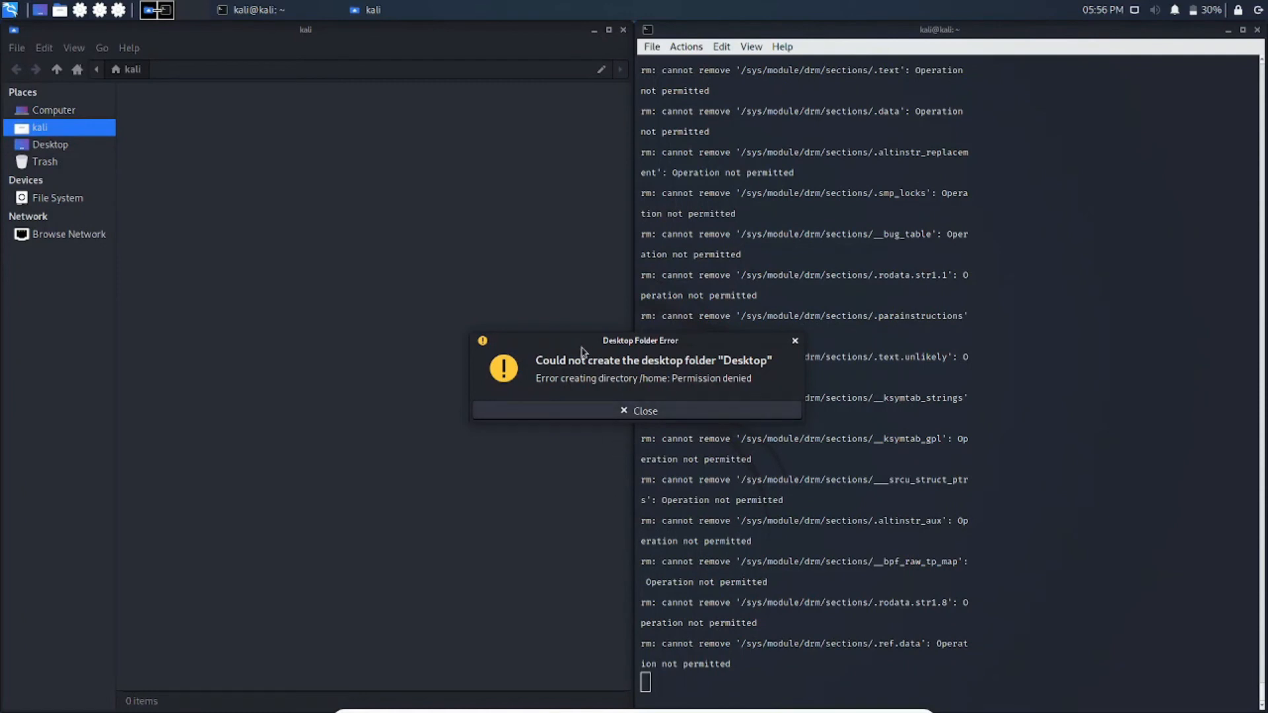
mouse_move(566, 372)
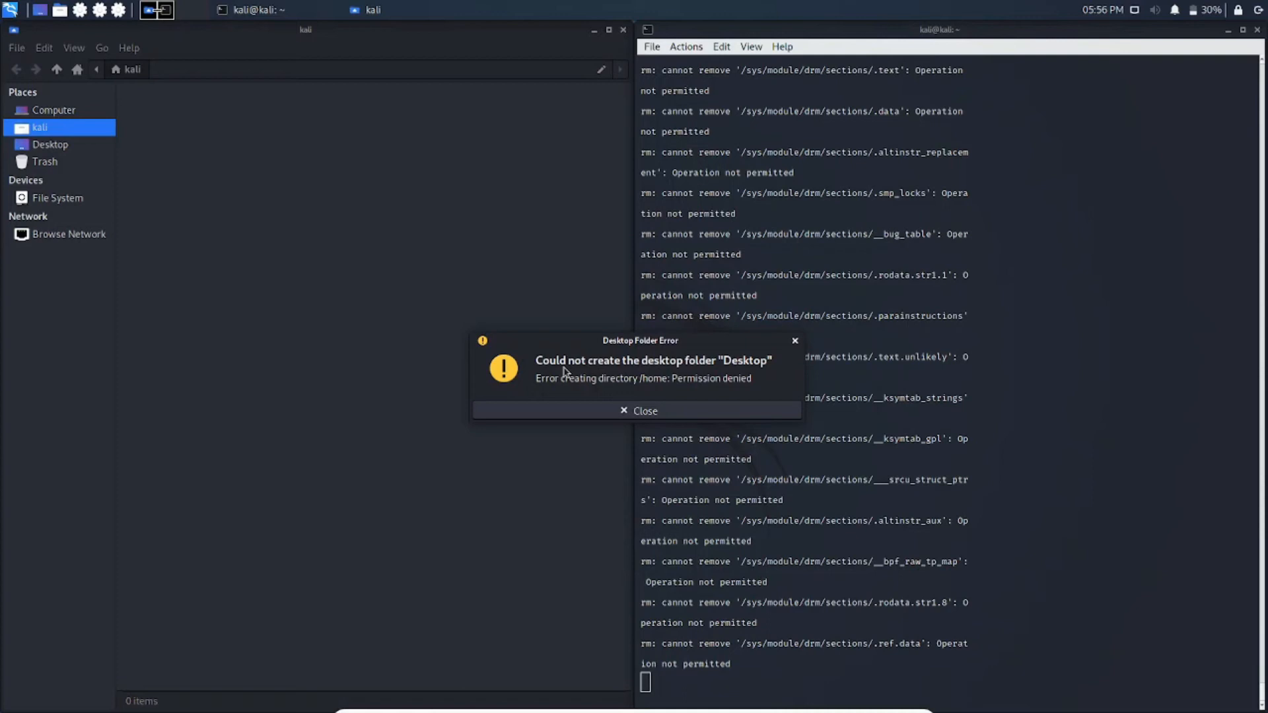
mouse_move(631, 430)
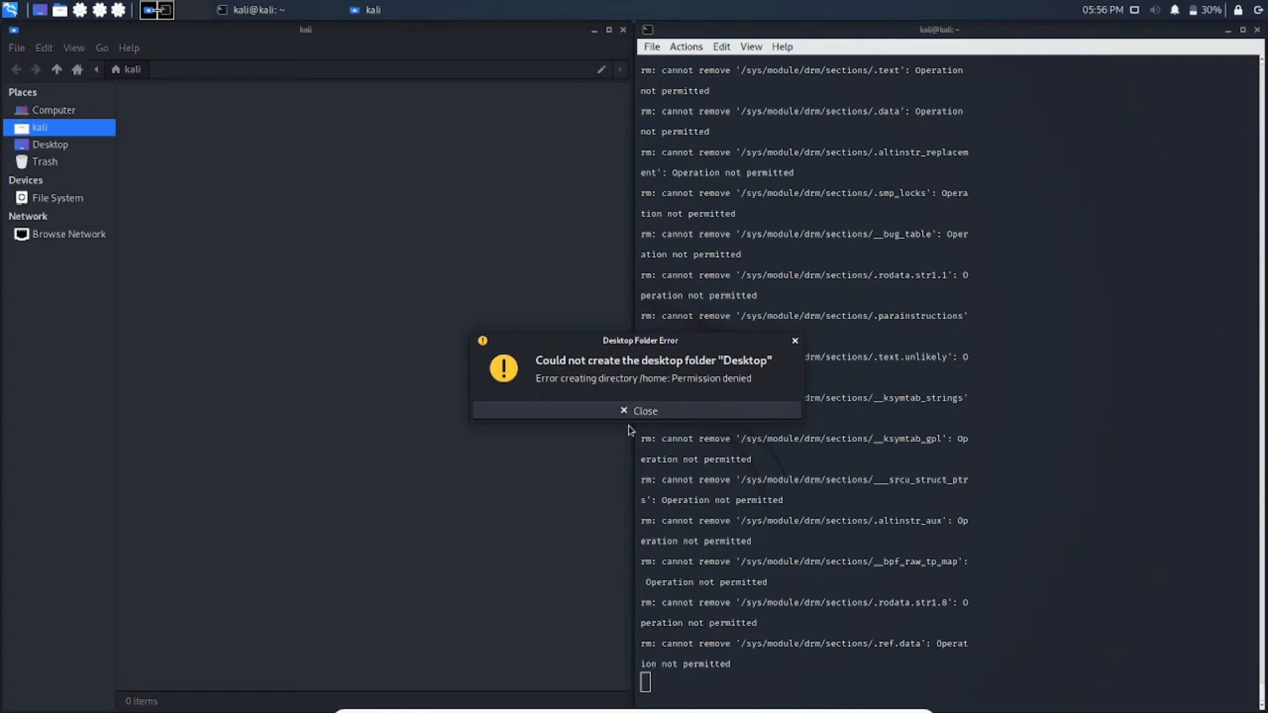
left_click(640, 411)
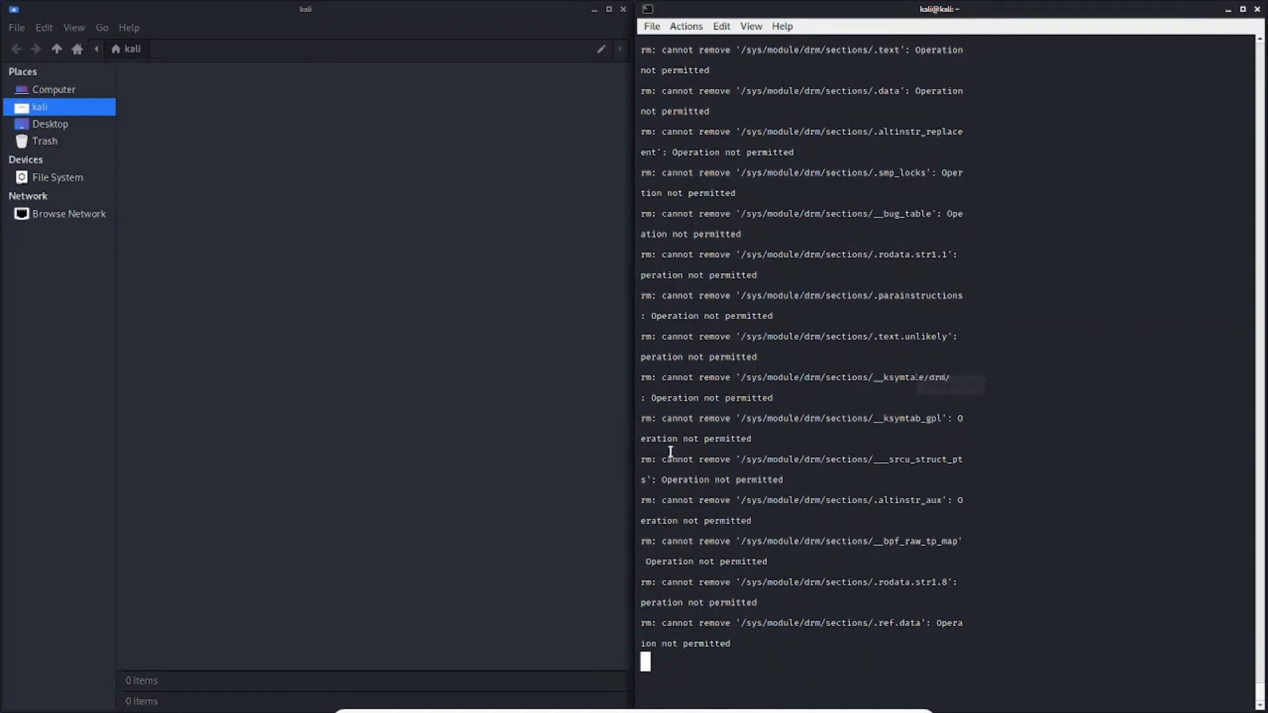